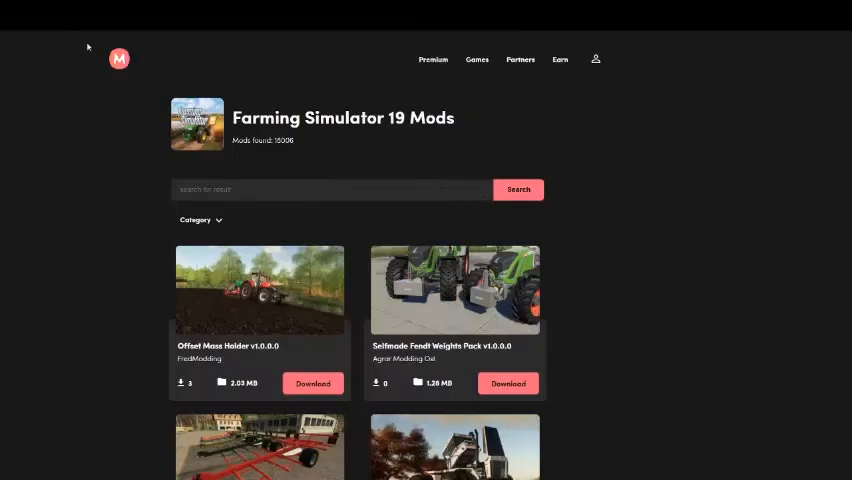
mouse_move(40, 336)
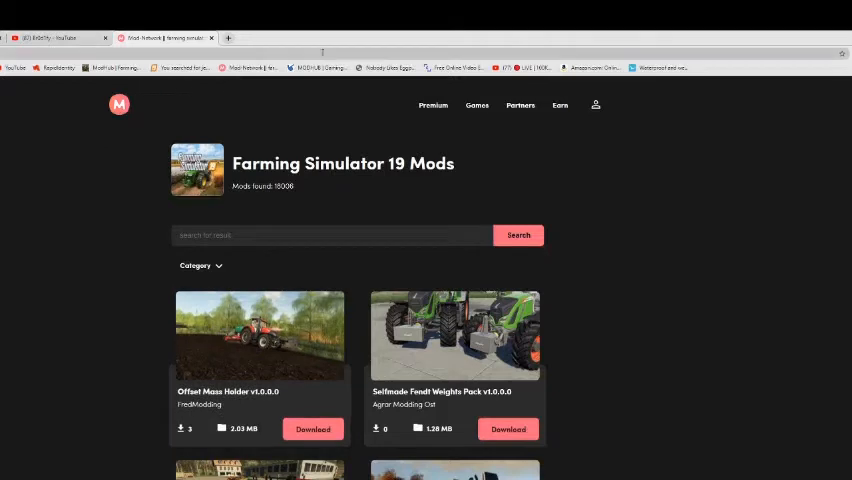
mouse_move(520, 216)
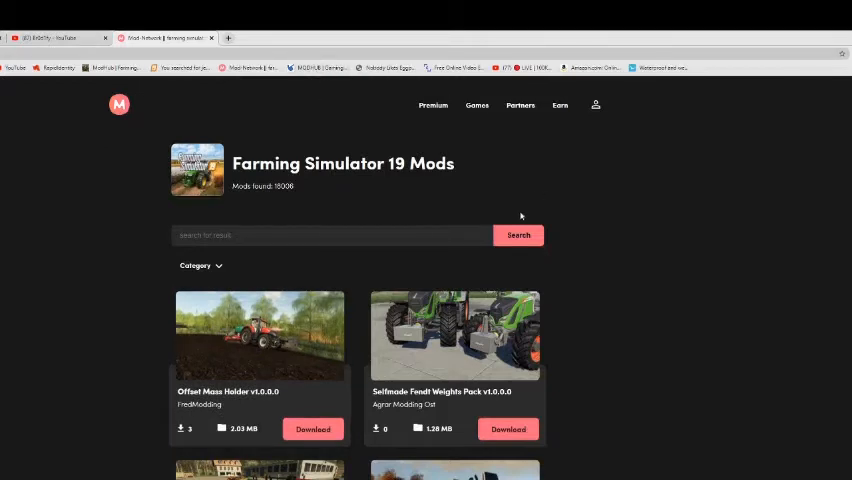
mouse_move(558, 210)
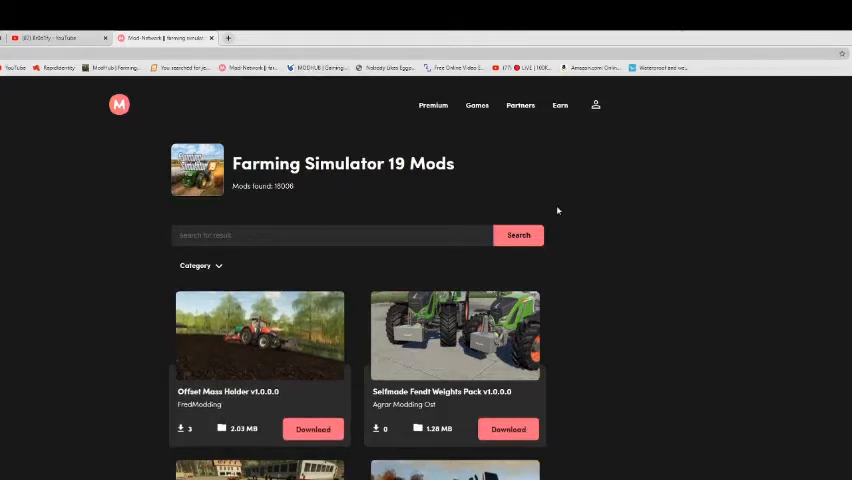
Search the FS19 mods site for 'peterbilt' and scroll through the matching mods.
key(f11)
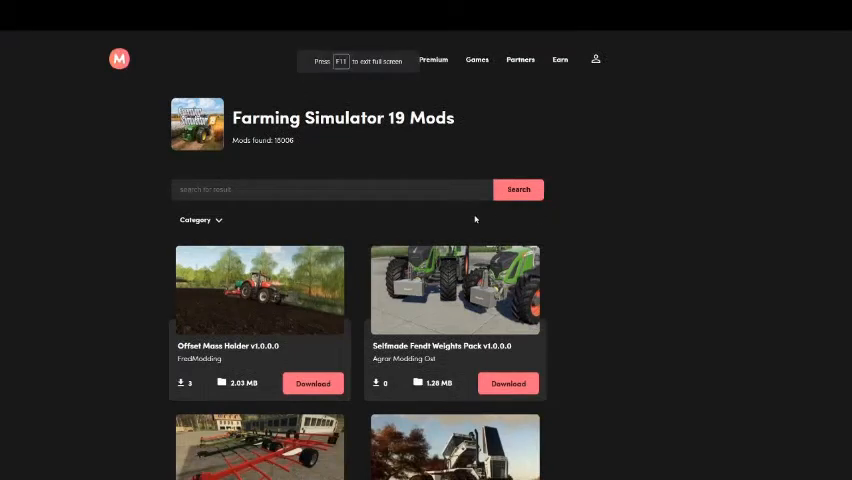
click(330, 188)
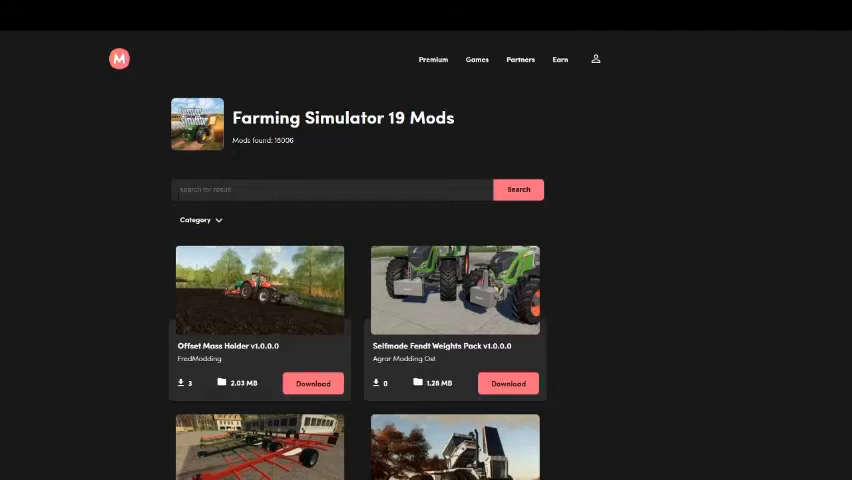
click(330, 188)
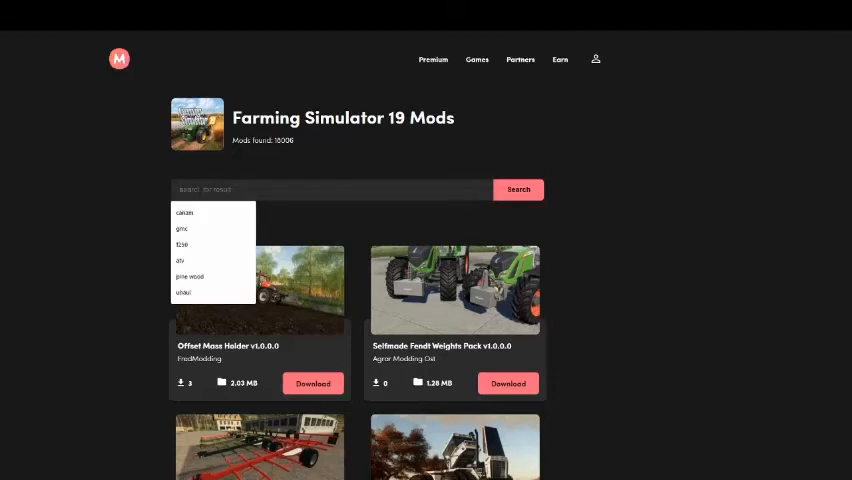
text(peterbilt)
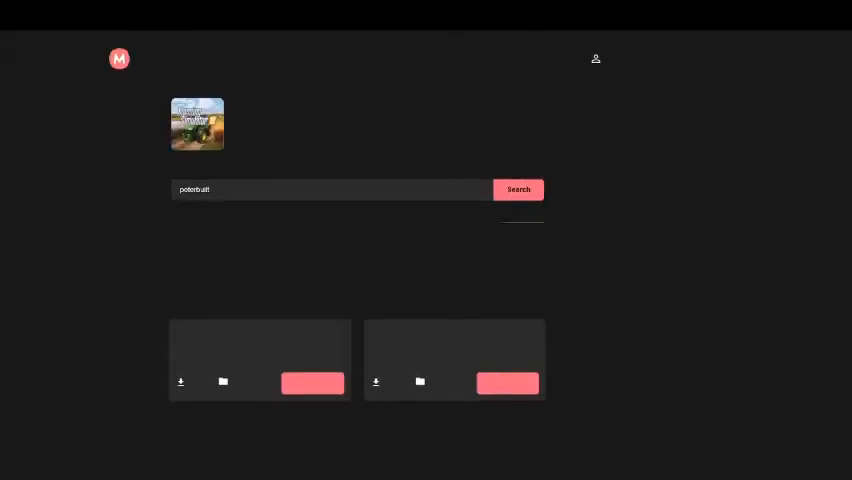
click(518, 188)
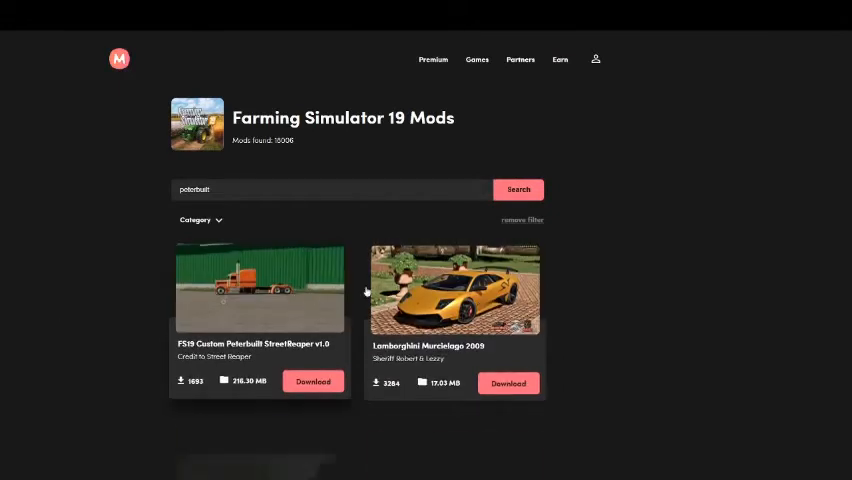
scroll(down, 3)
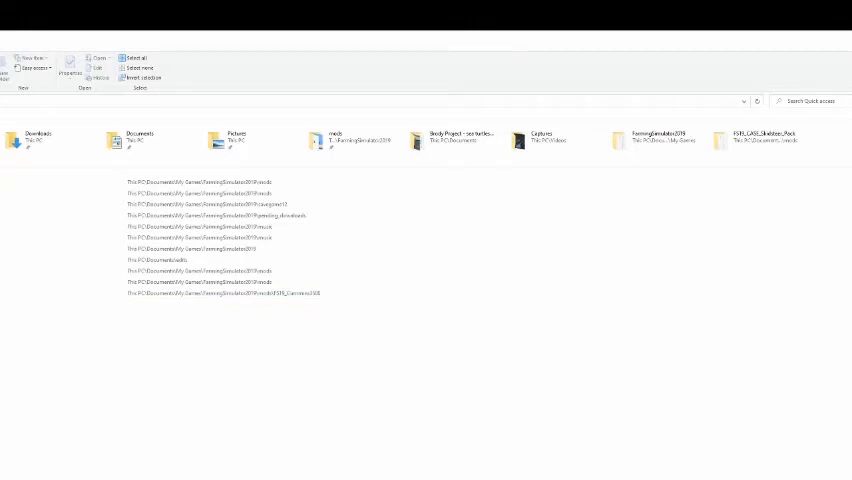
Open the Downloads folder holding the compressed mod archives.
double_click(36, 138)
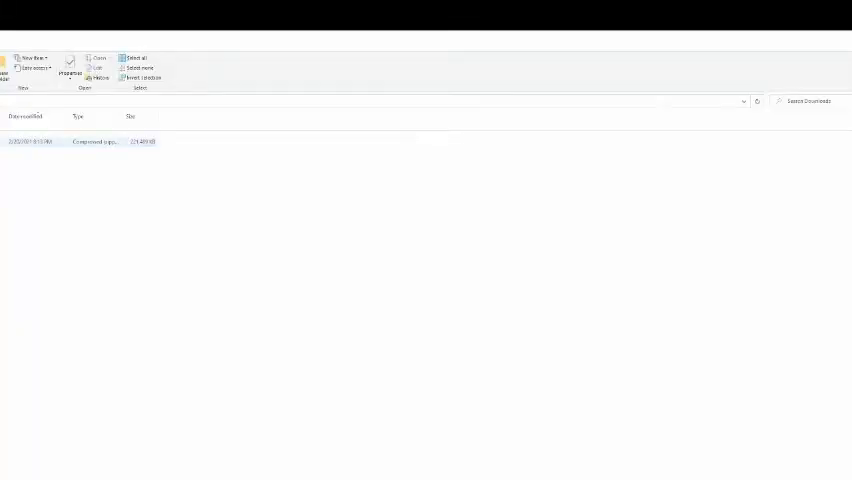
mouse_move(40, 140)
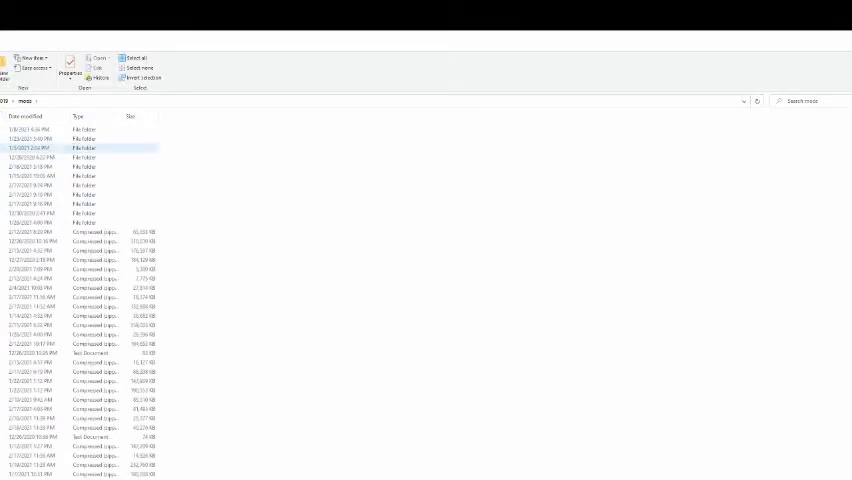
Open the FarmingSimulator2019 mods folder in a second window beside the downloads.
click(96, 240)
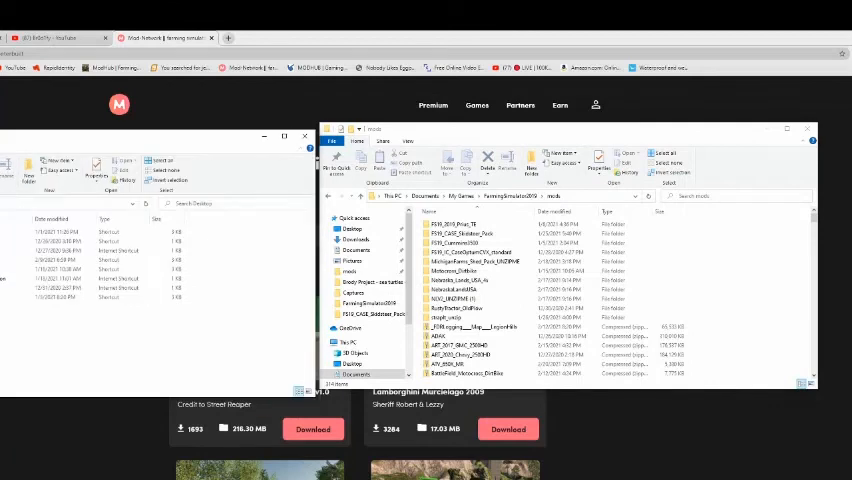
Move the Peterbilt zip into the FS19 mods folder and open the archive there.
click(90, 260)
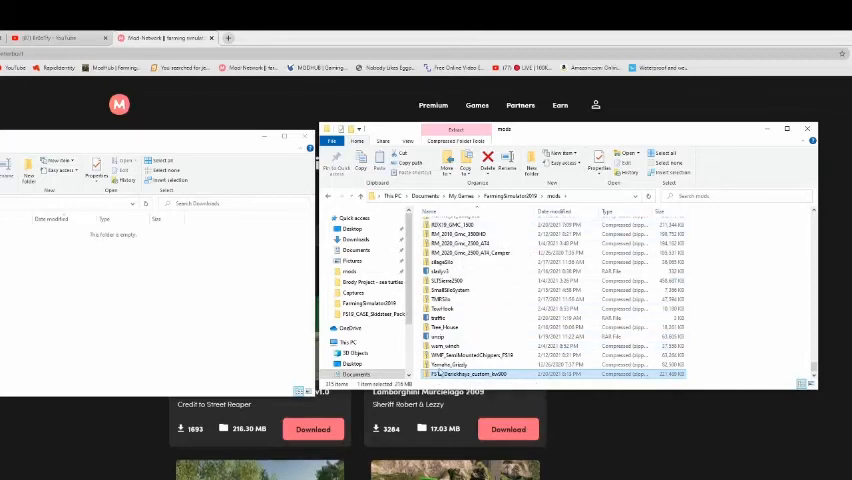
mouse_move(460, 372)
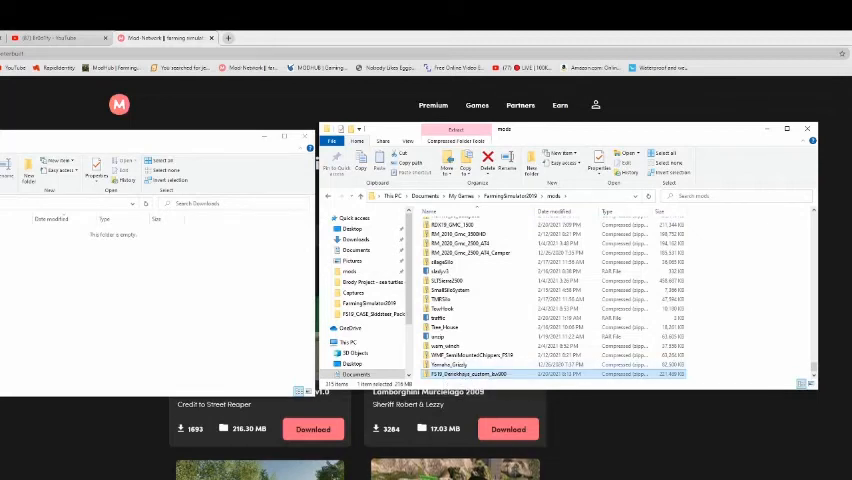
click(806, 128)
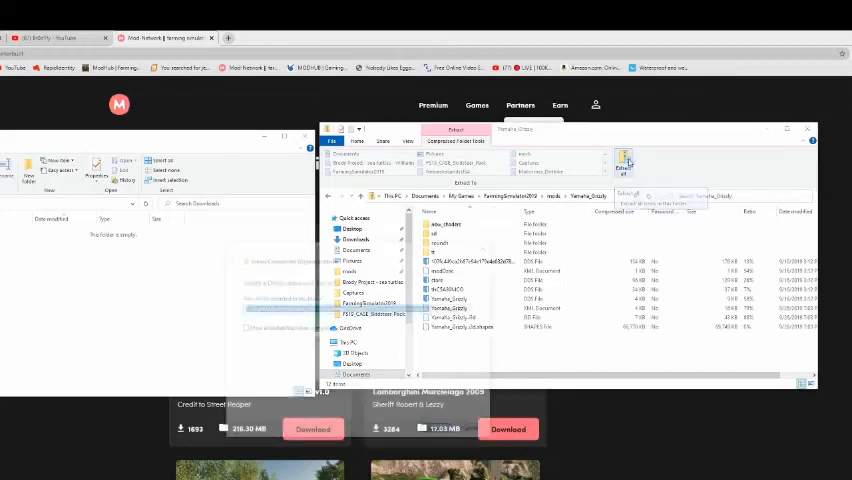
Extract all of the Peterbilt archive into the mods folder using the default destination.
click(624, 164)
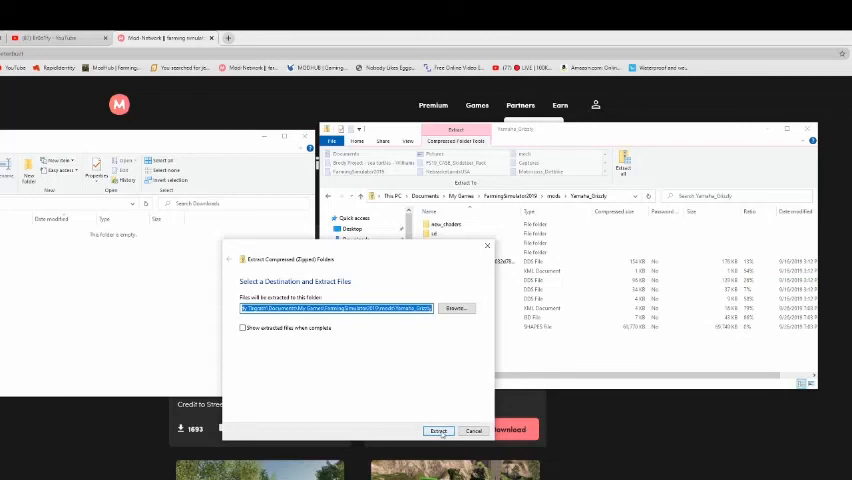
click(438, 430)
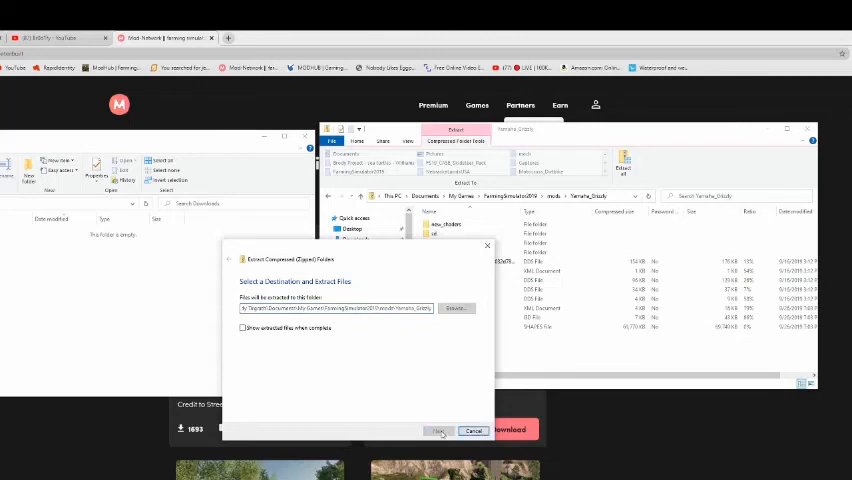
click(436, 430)
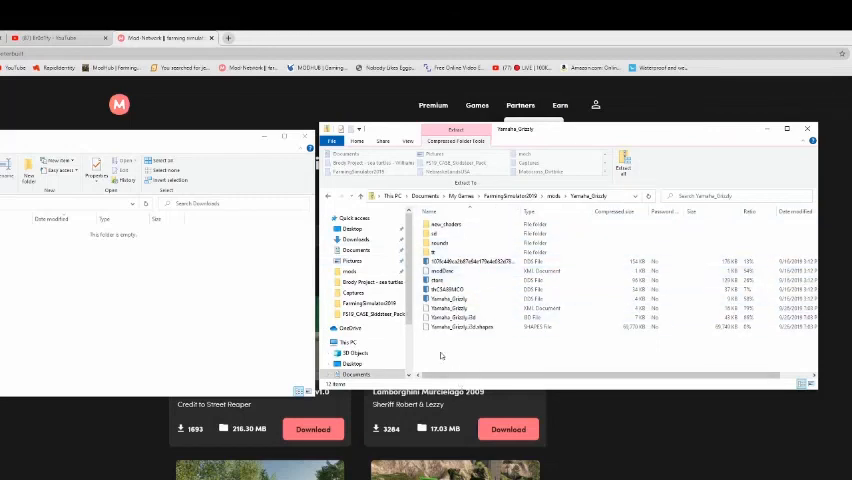
mouse_move(432, 350)
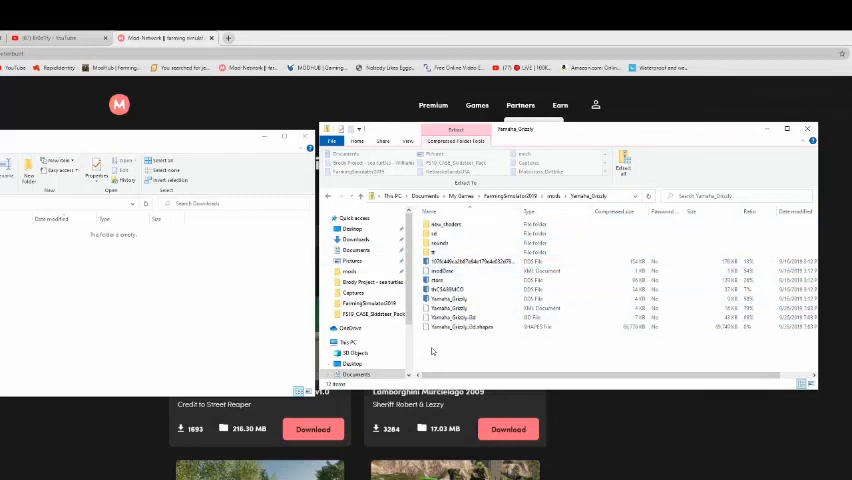